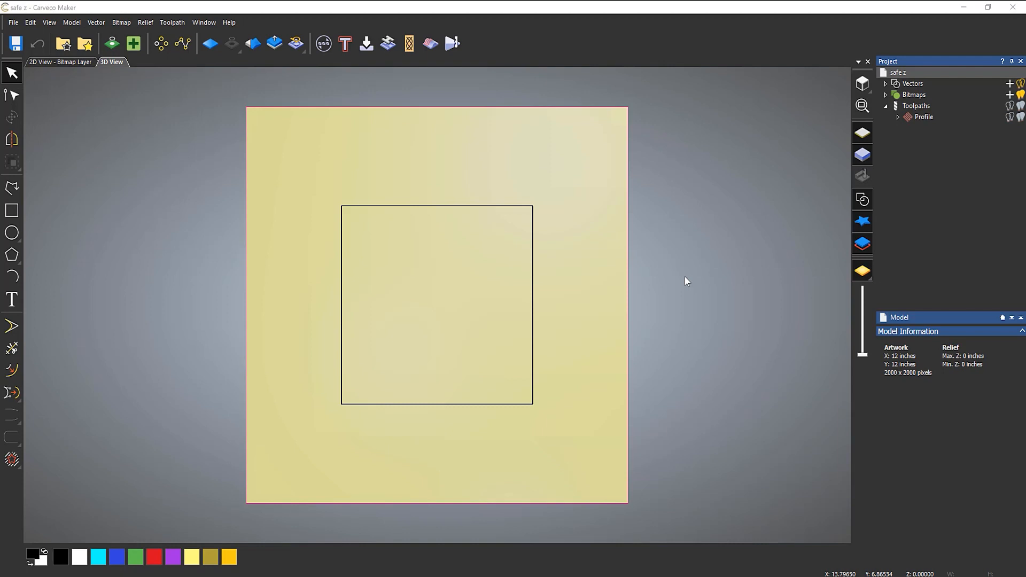
mouse_move(1018, 121)
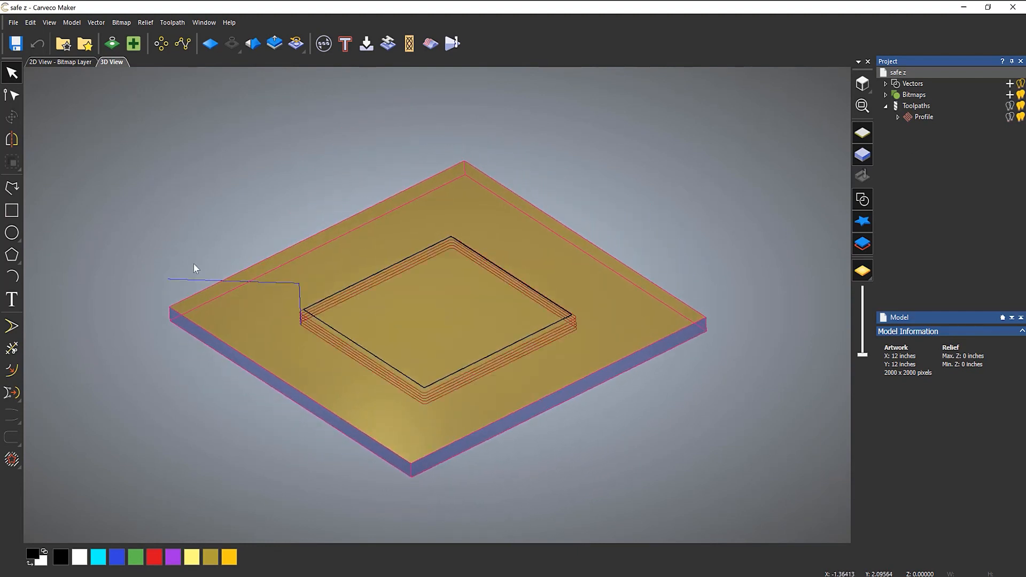
Step: Zoom into the block corner where the blue rapid move drops into the profile cut
scroll("down", 3)
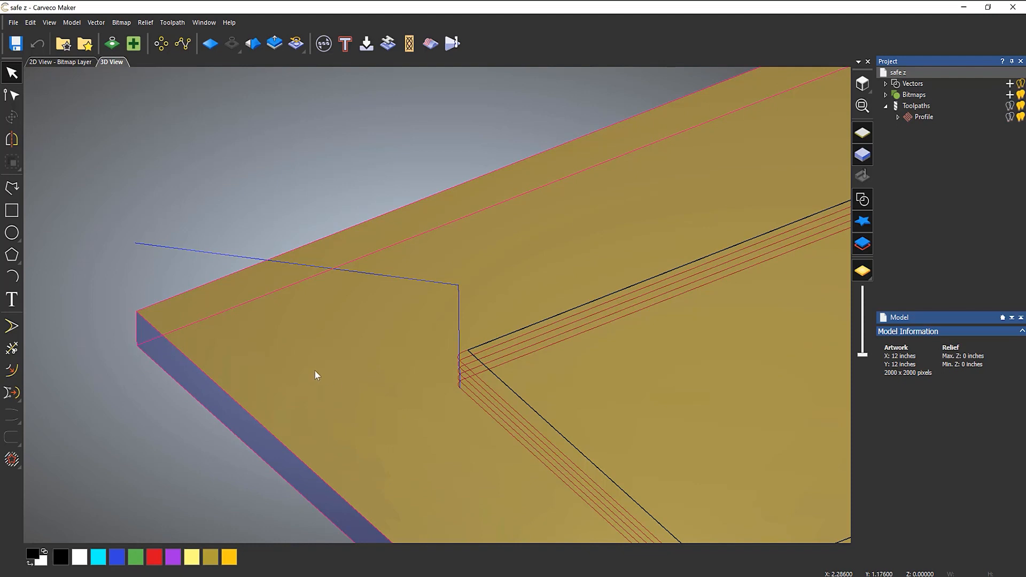
mouse_move(137, 248)
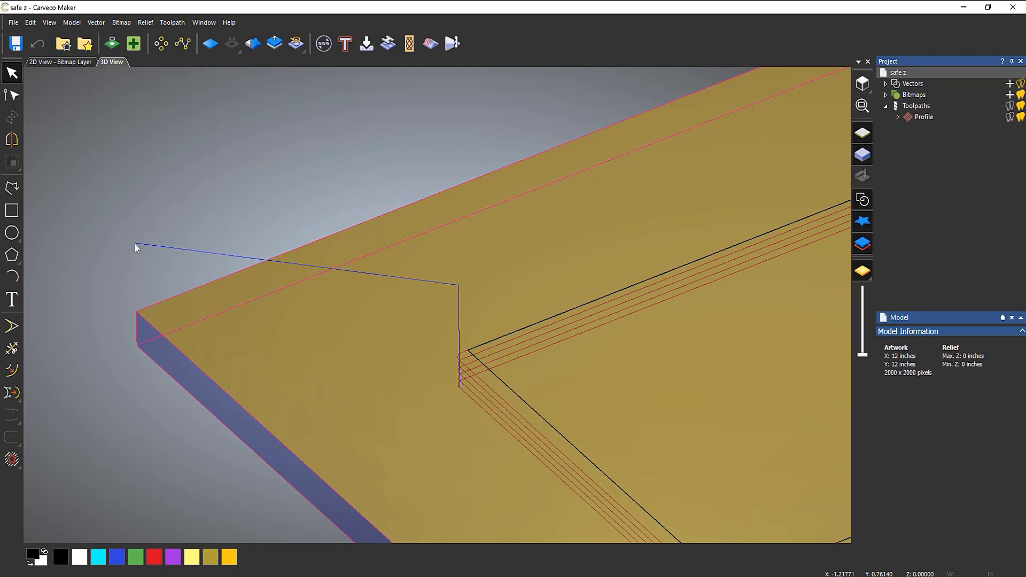
mouse_move(431, 289)
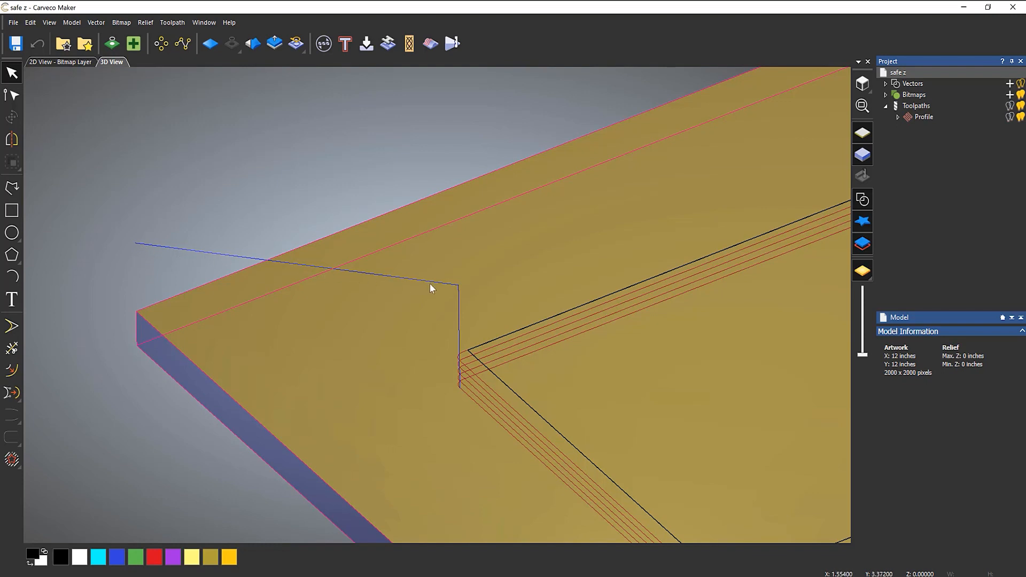
mouse_move(460, 292)
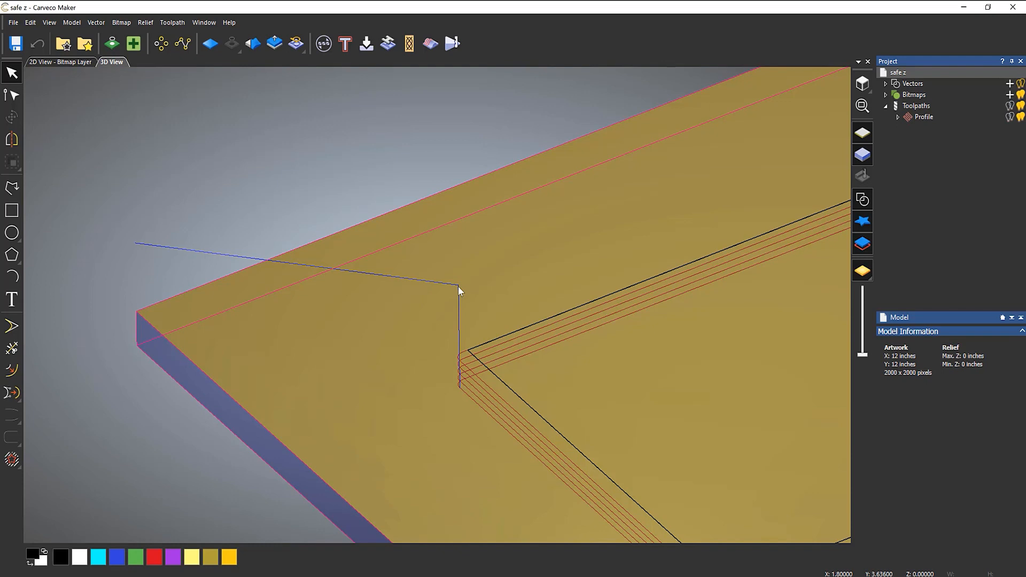
mouse_move(458, 378)
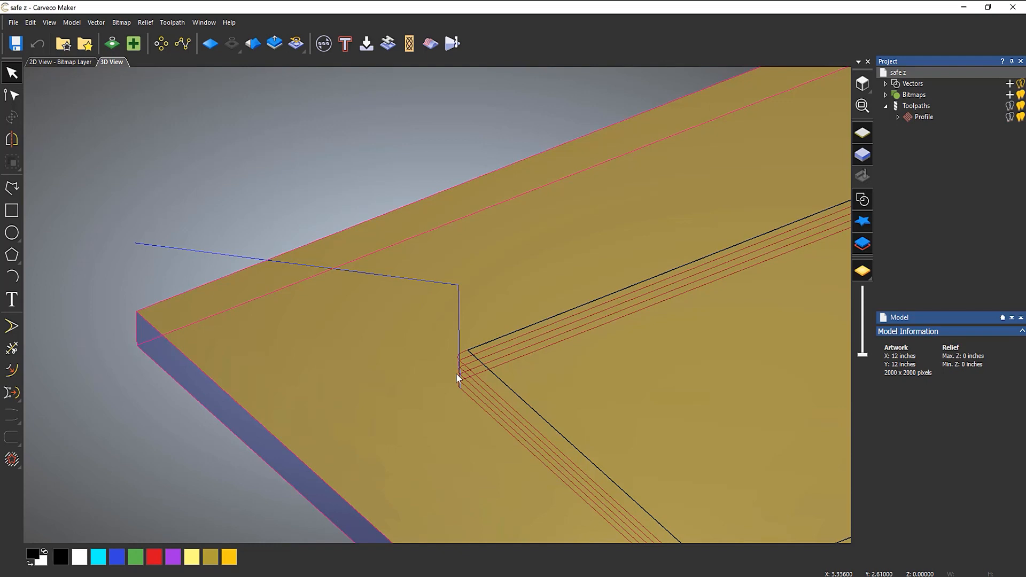
mouse_move(225, 319)
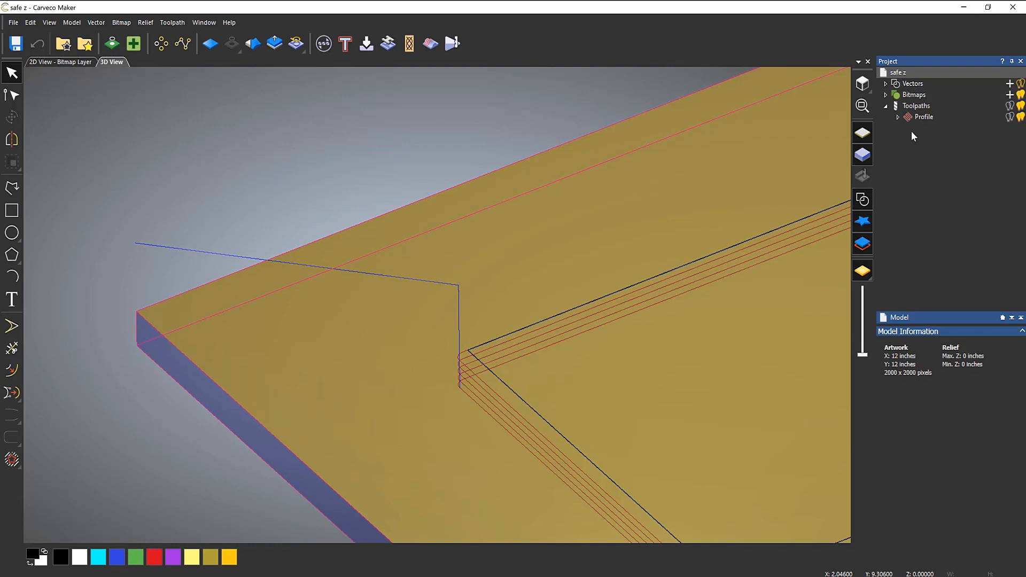
Step: Open the Profile toolpath's Profiling dialog and scroll down to its Options
double_click(924, 117)
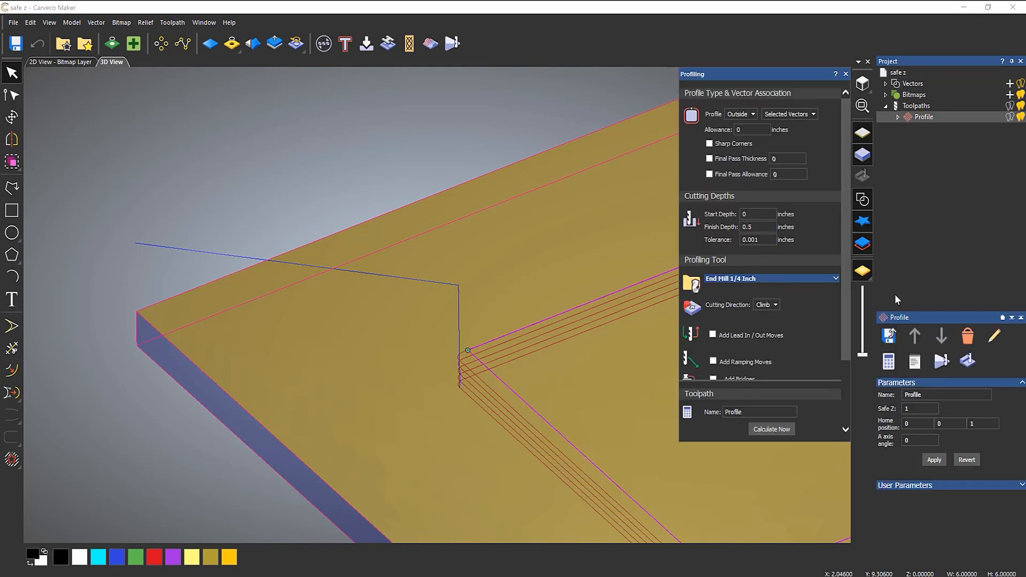
scroll("down", 3)
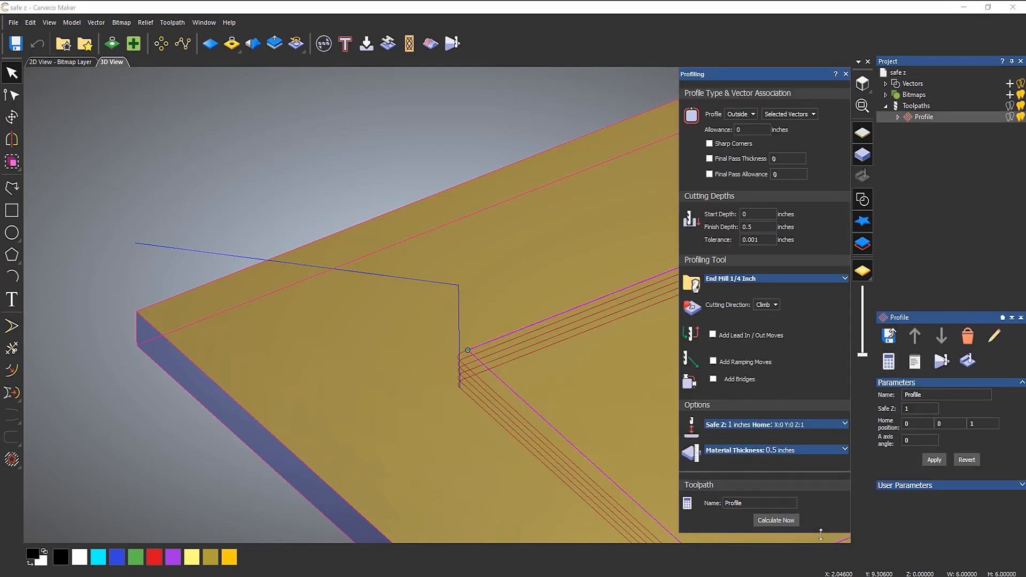
mouse_move(705, 430)
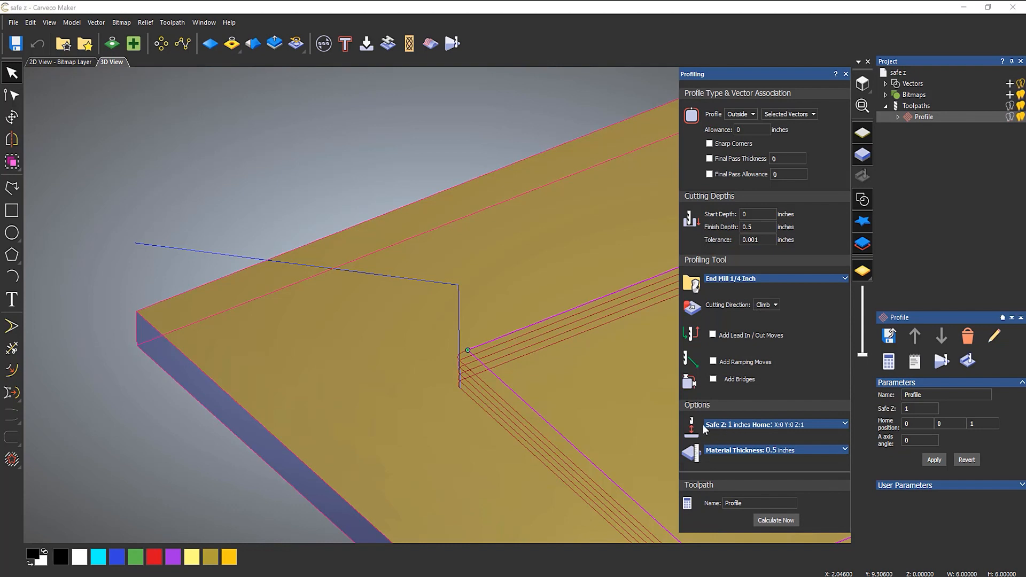
mouse_move(725, 431)
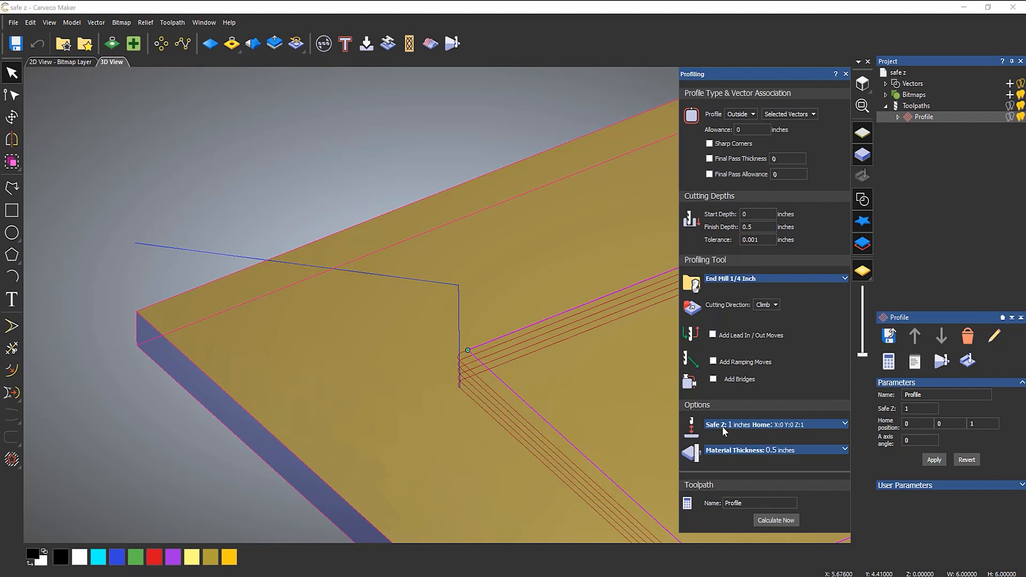
mouse_move(739, 427)
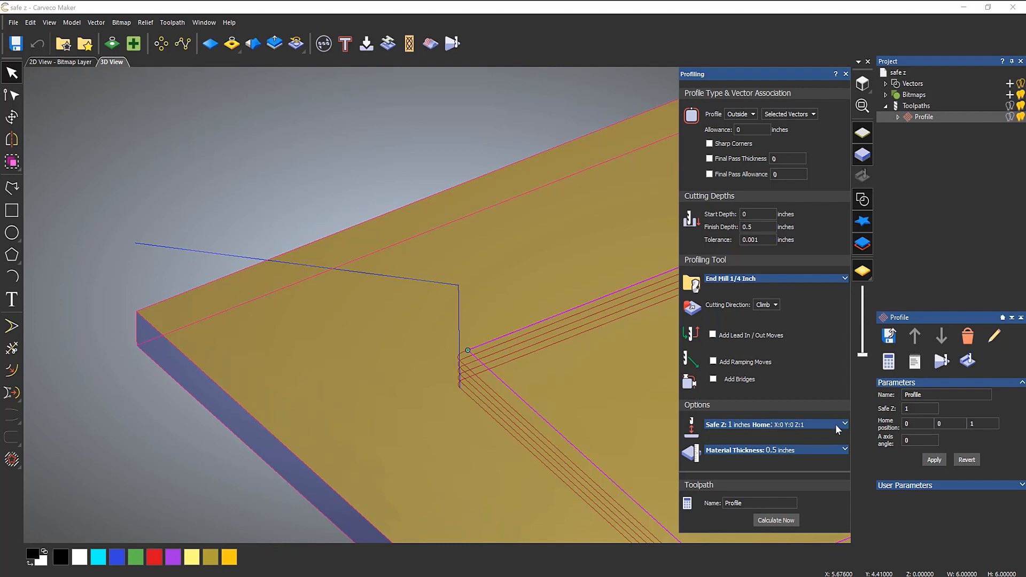
Step: Expand the Safe Z and home position settings in the Profiling Options
left_click(845, 424)
type("0.2")
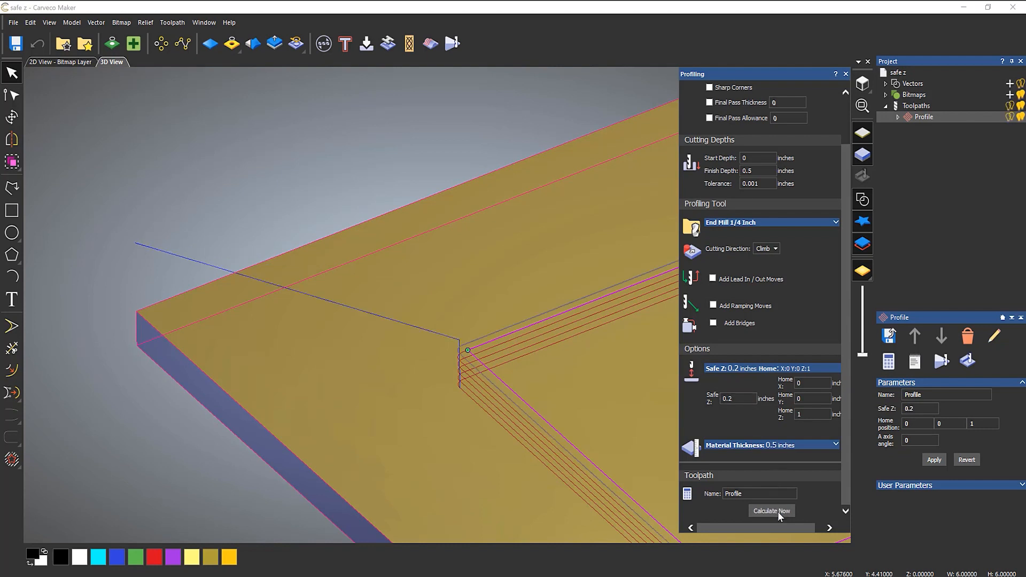
mouse_move(143, 278)
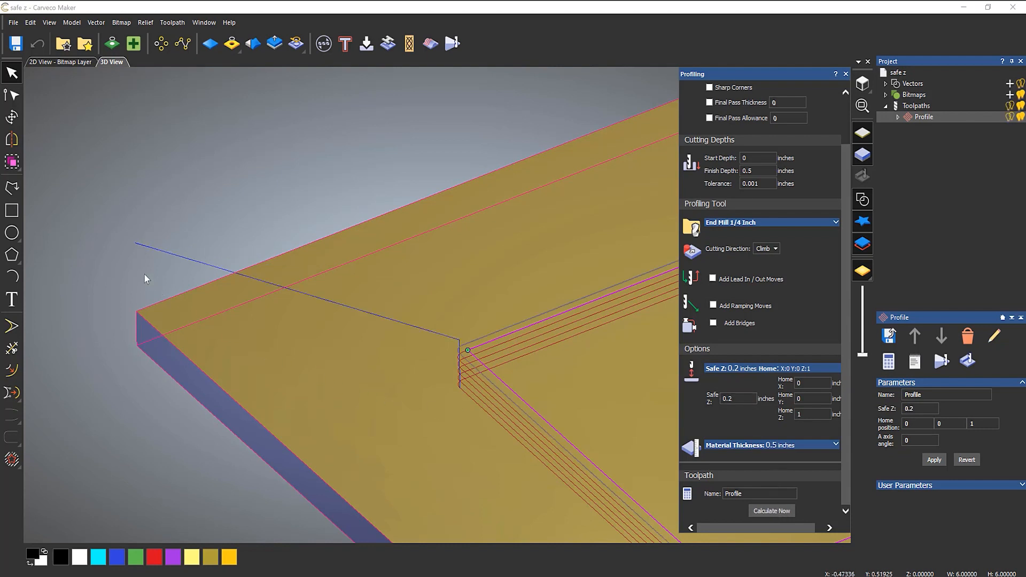
mouse_move(135, 247)
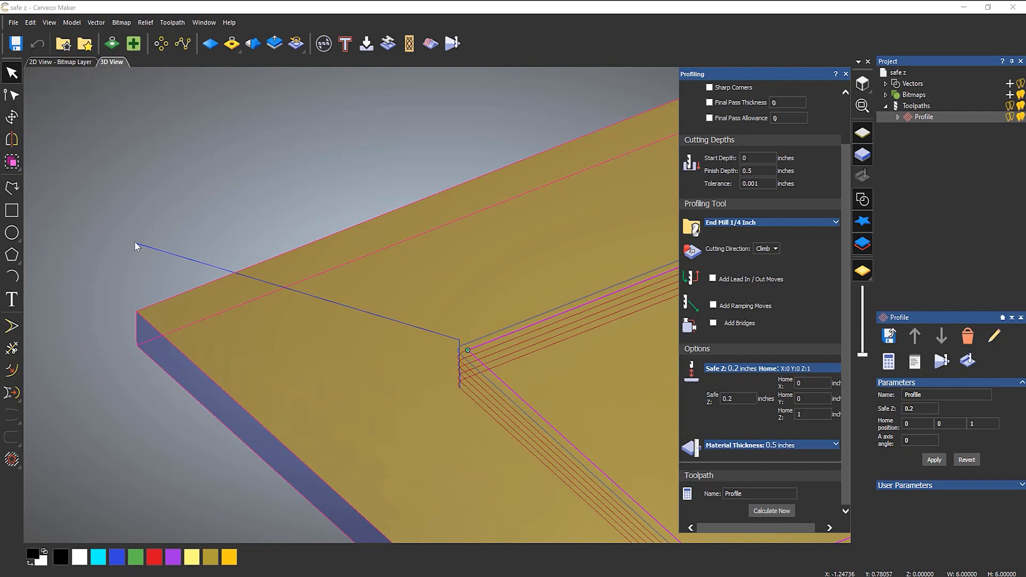
mouse_move(443, 352)
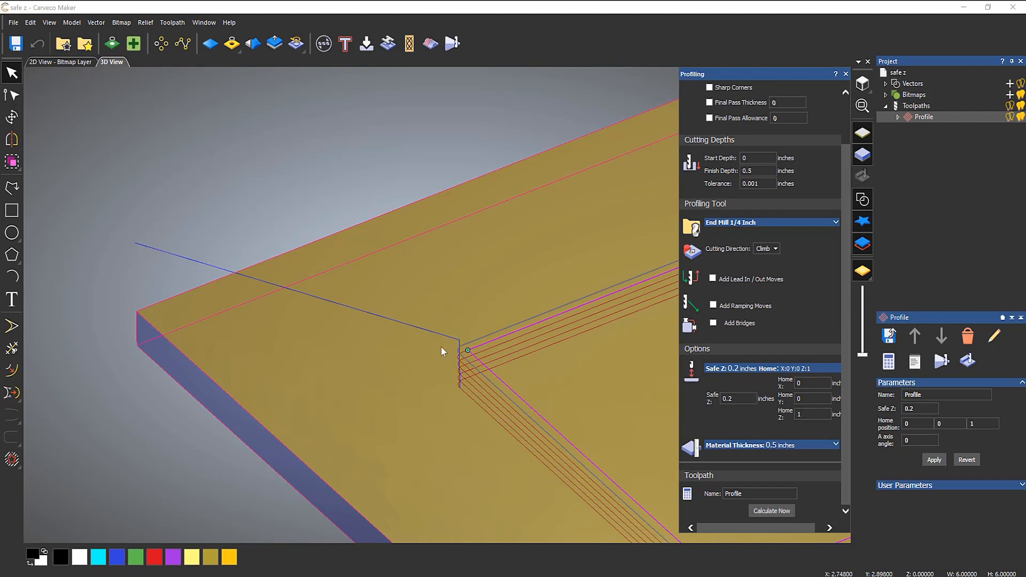
mouse_move(401, 382)
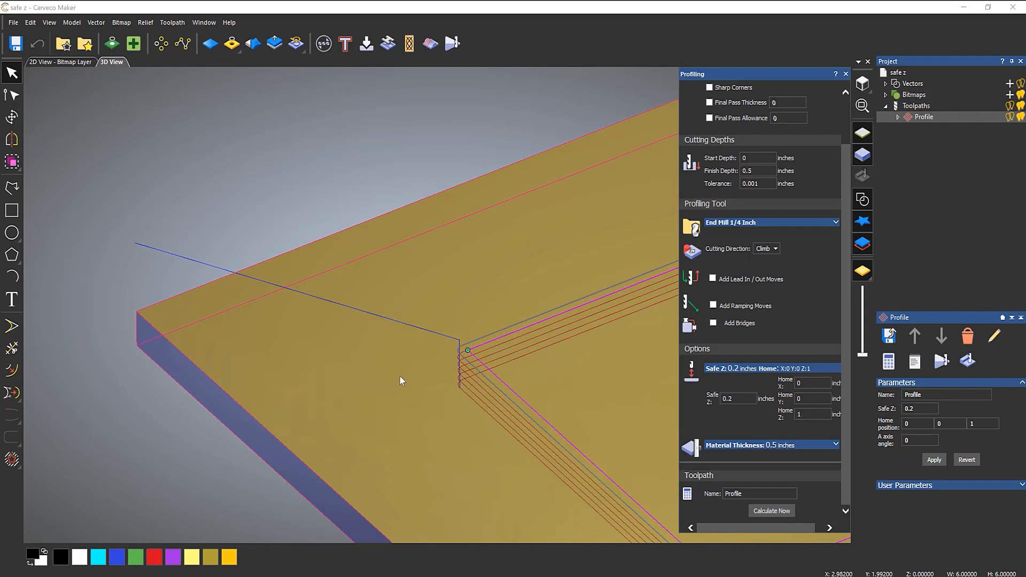
mouse_move(515, 372)
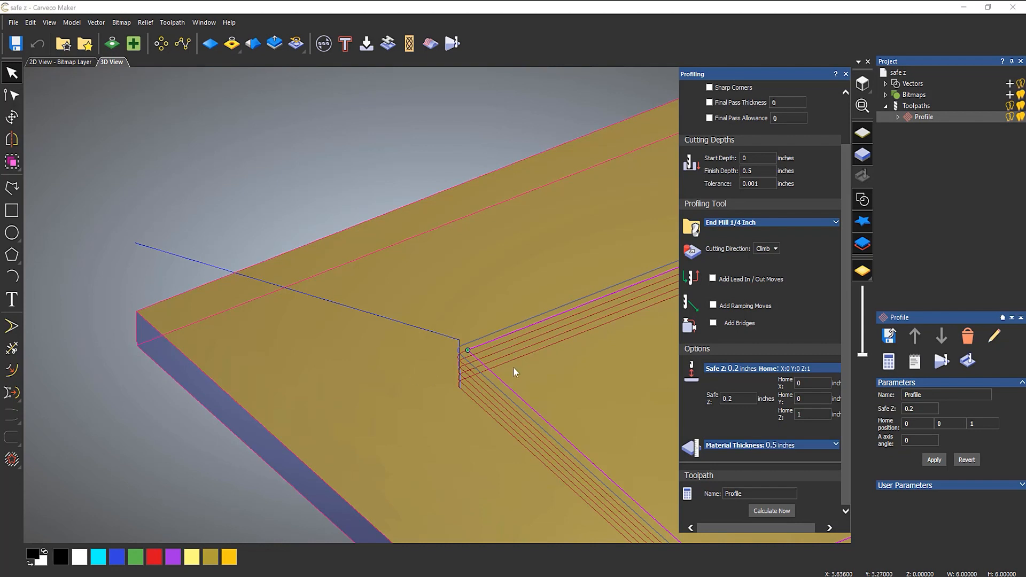
mouse_move(574, 357)
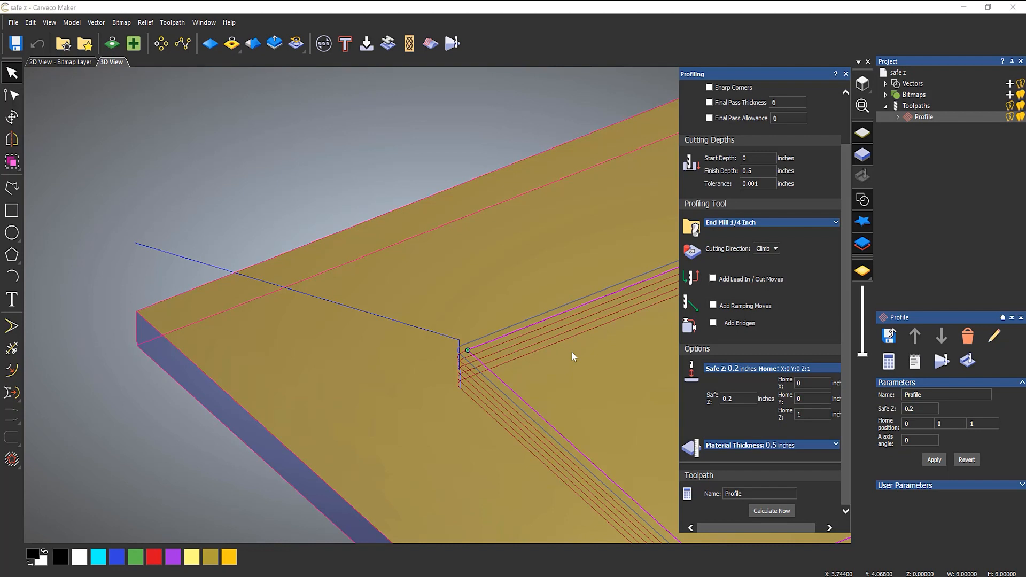
mouse_move(452, 352)
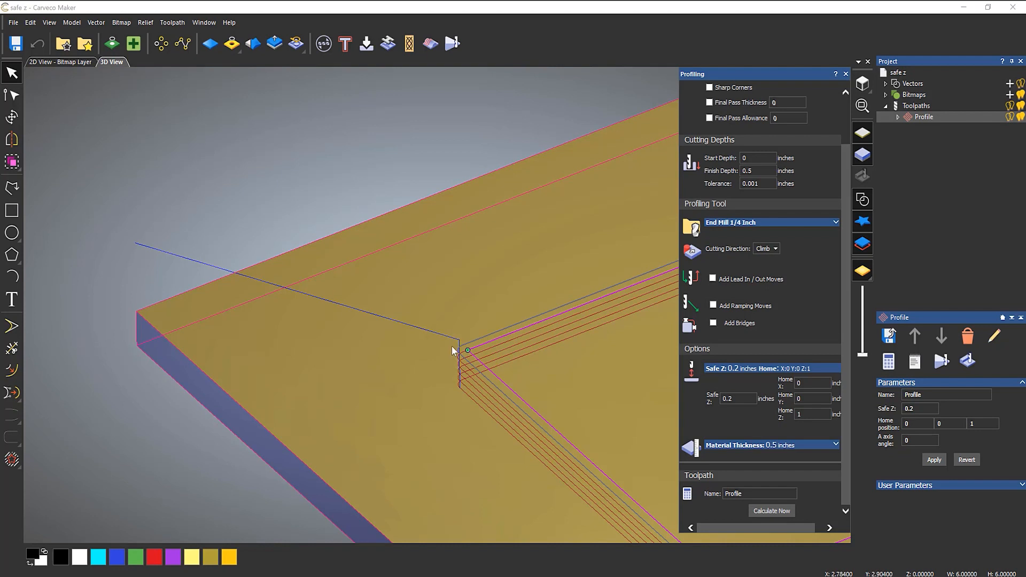
mouse_move(574, 351)
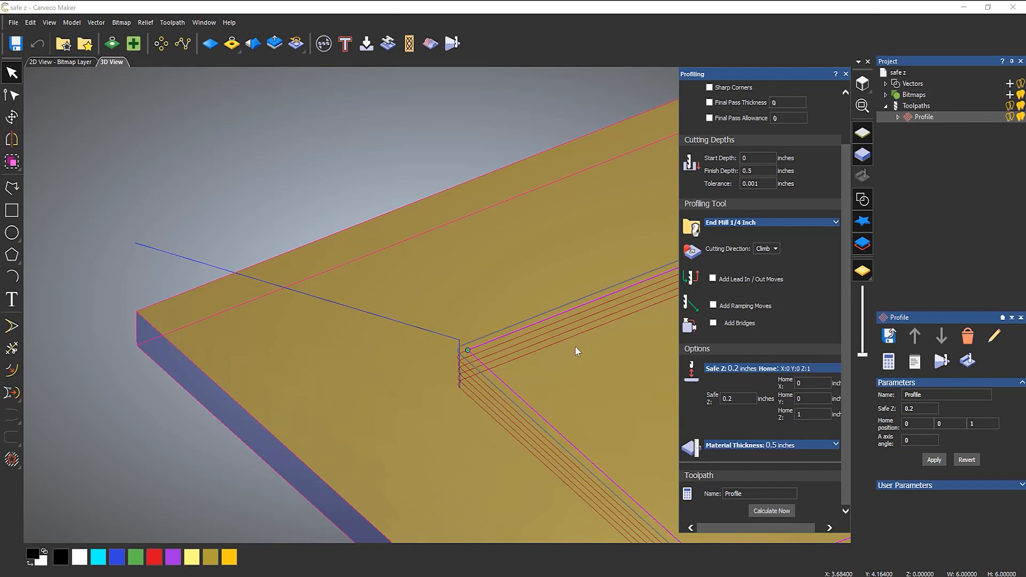
Step: Replace the Home Z value with 0.5
left_click(812, 414)
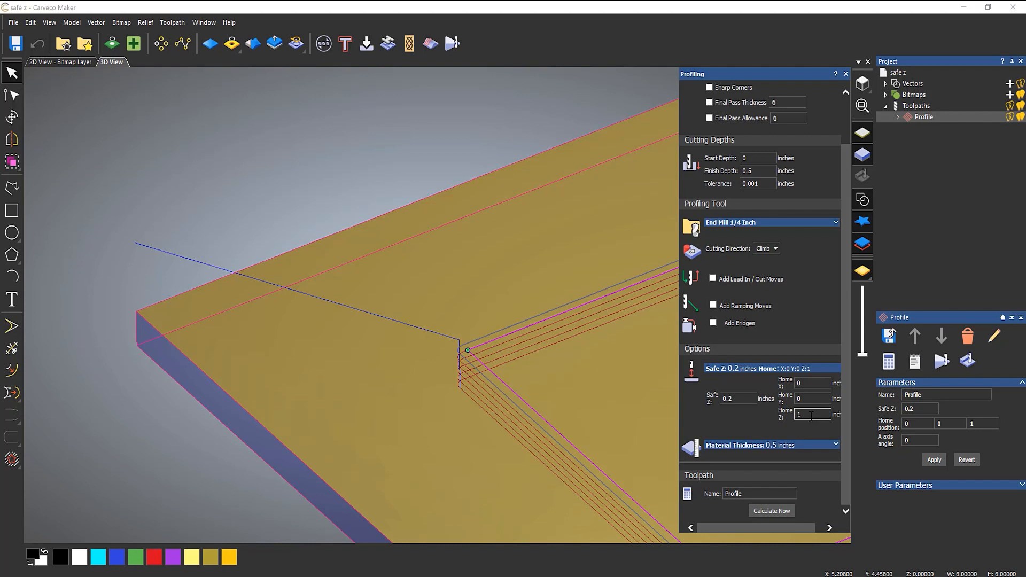
triple_click(813, 413)
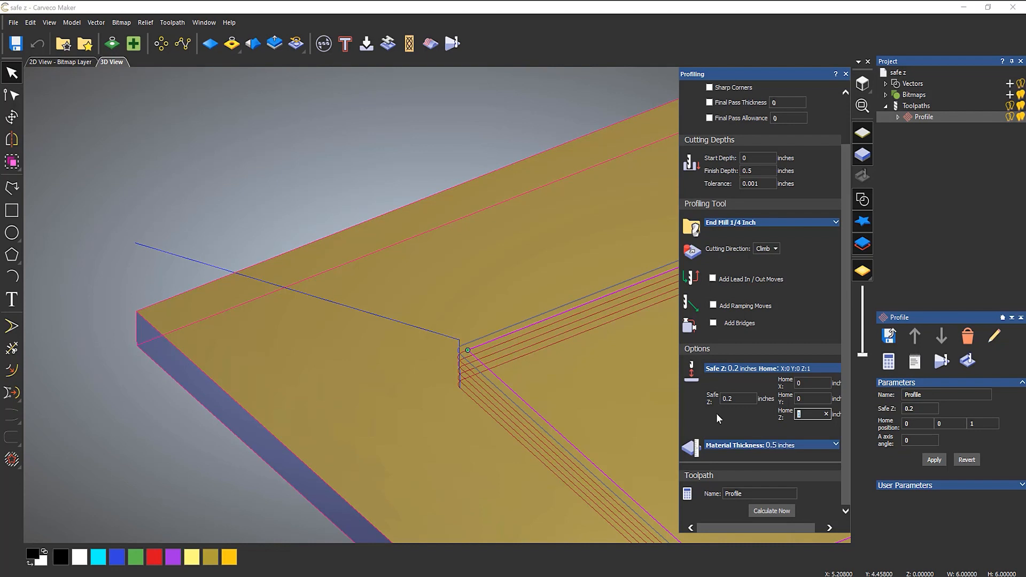
type("0.5")
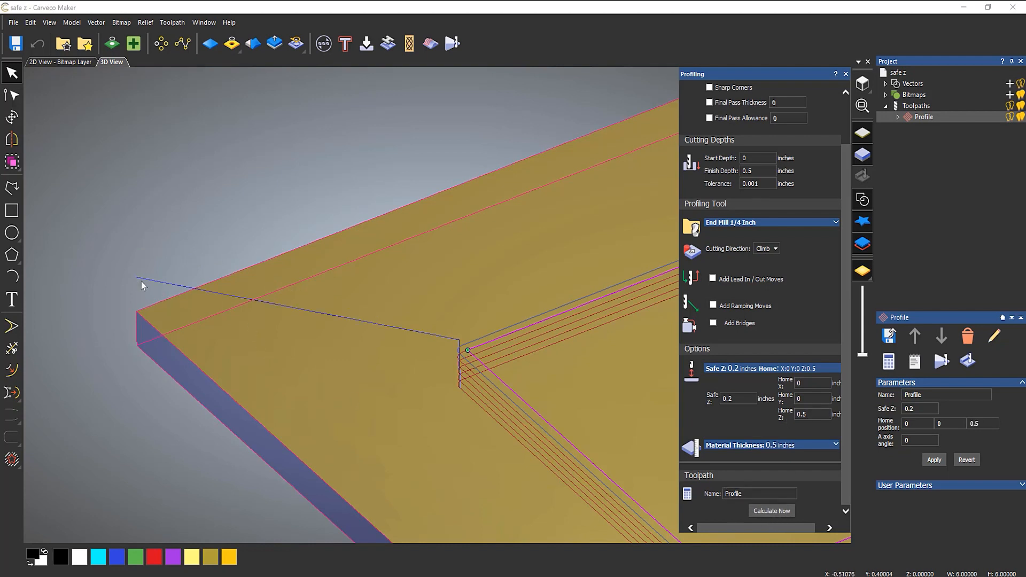
mouse_move(134, 285)
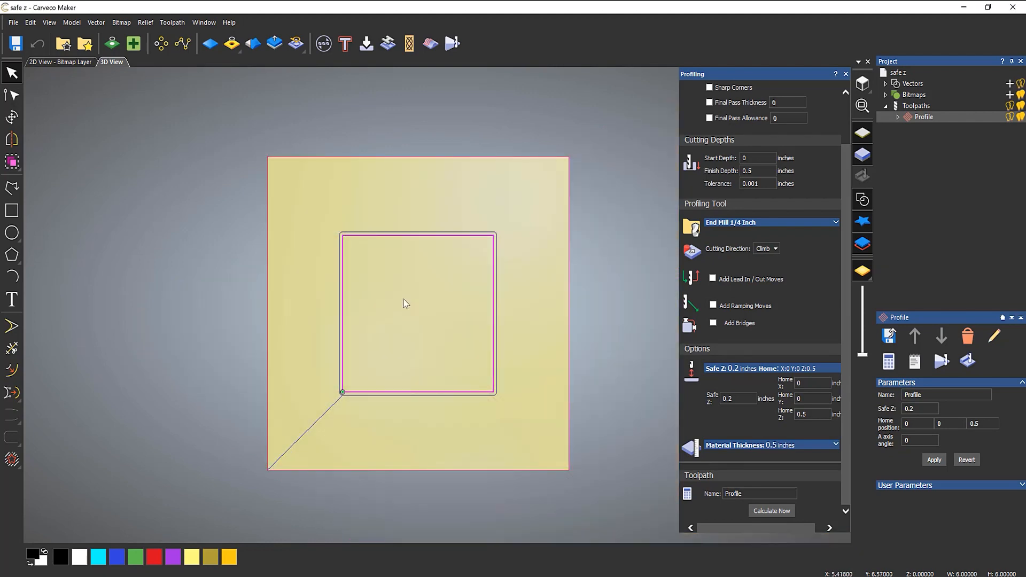
mouse_move(725, 411)
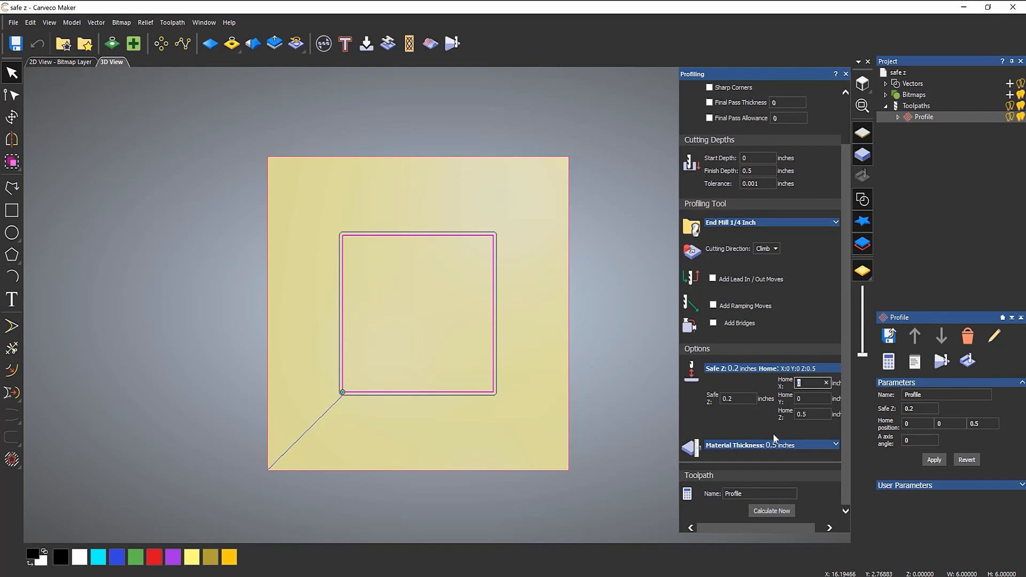
Step: Enter 12 for Home X and edit the Home Y value
type("12")
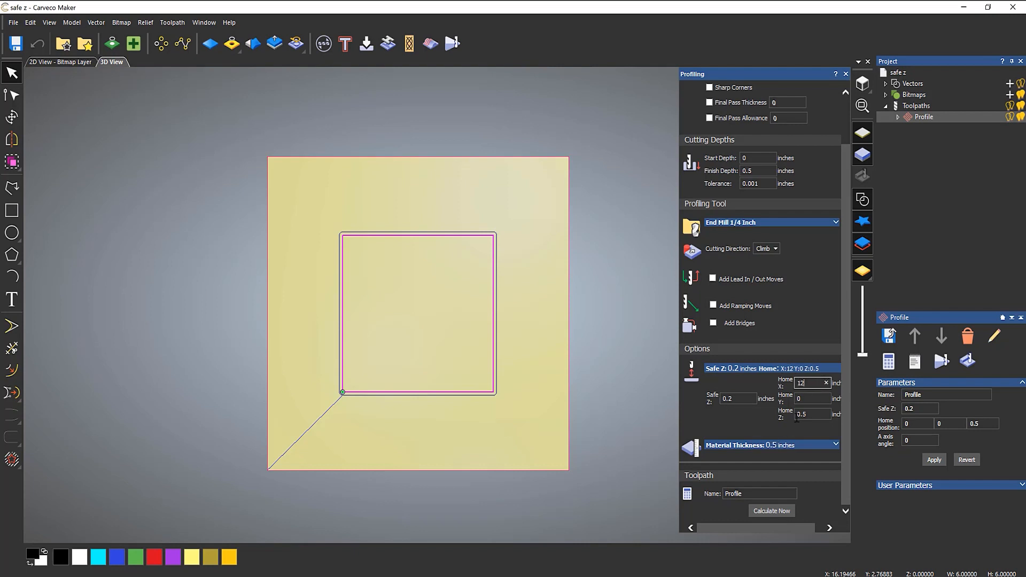
left_click(810, 398)
type("12")
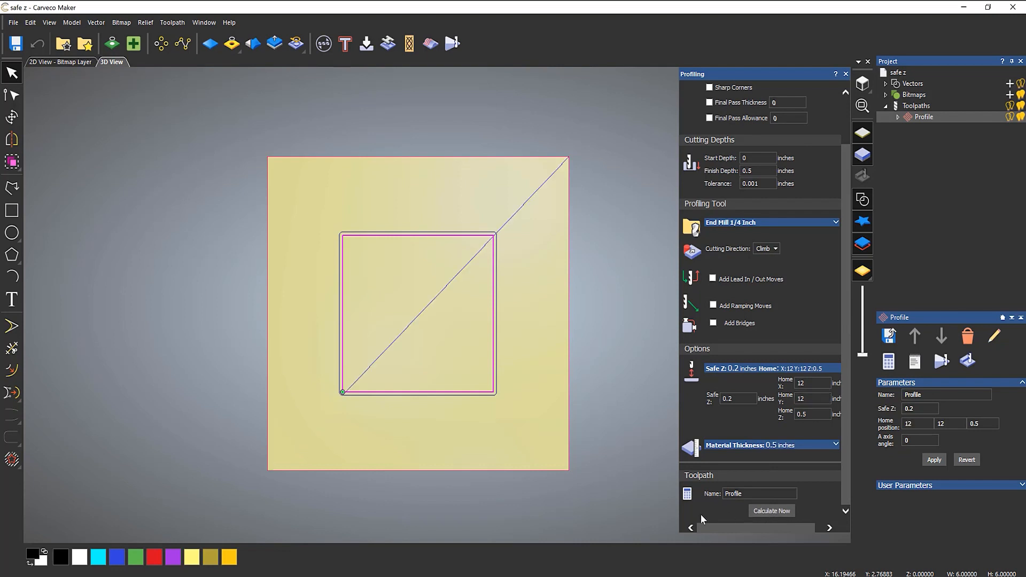
mouse_move(448, 272)
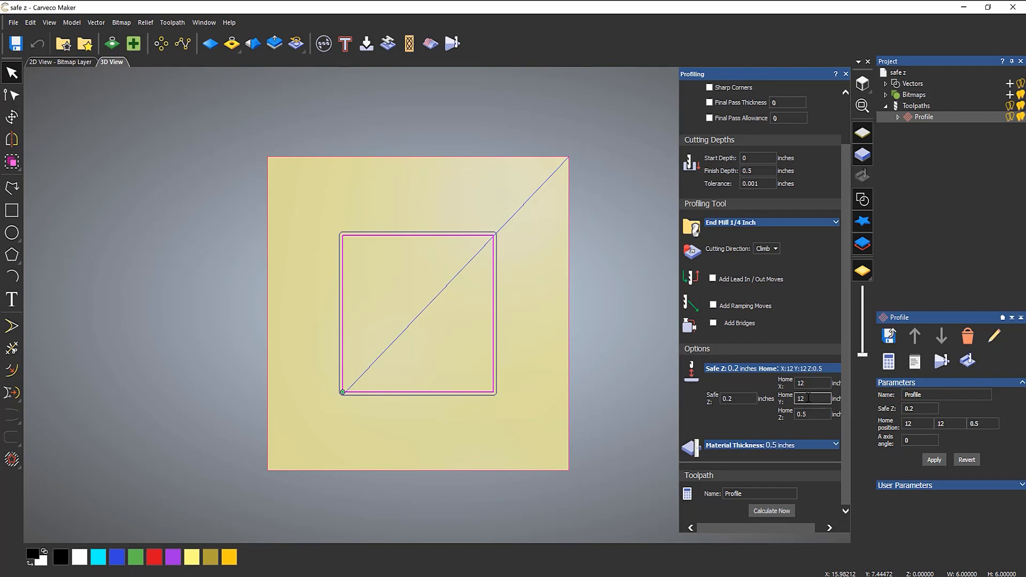
left_click(812, 383)
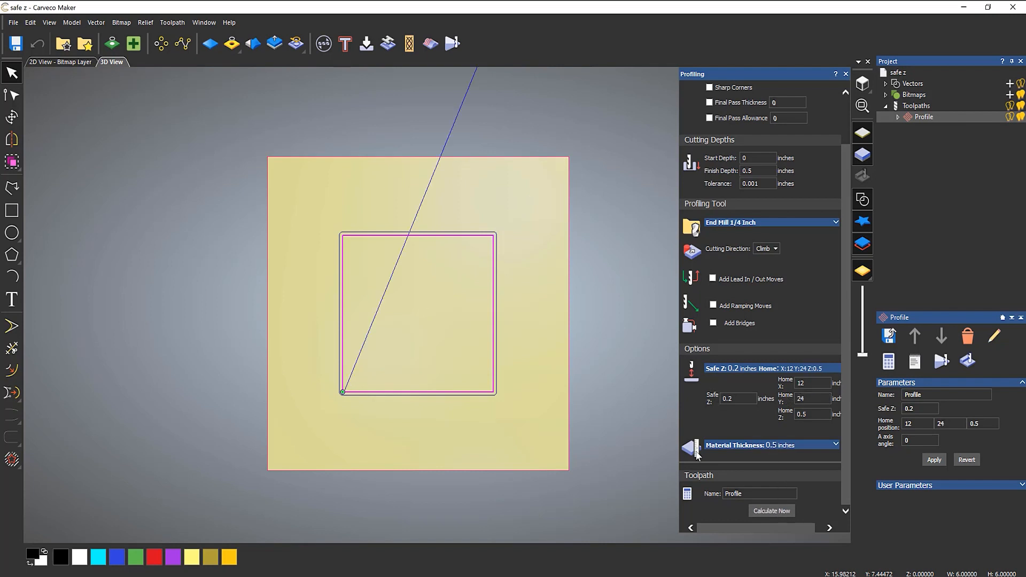
Step: Zoom out to show the whole block and the approach line to the X12 Y24 home point
scroll("down", 3)
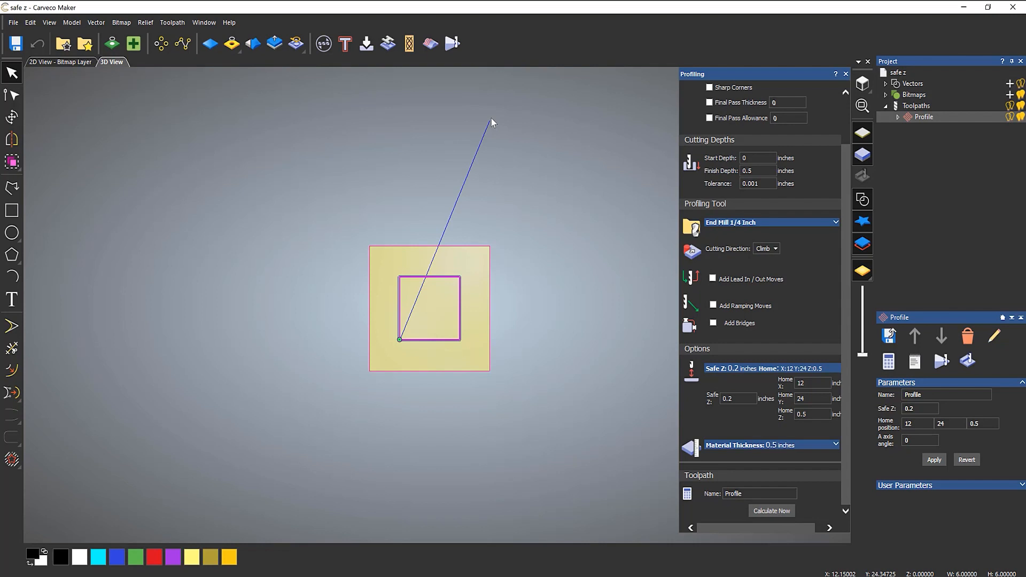
mouse_move(492, 123)
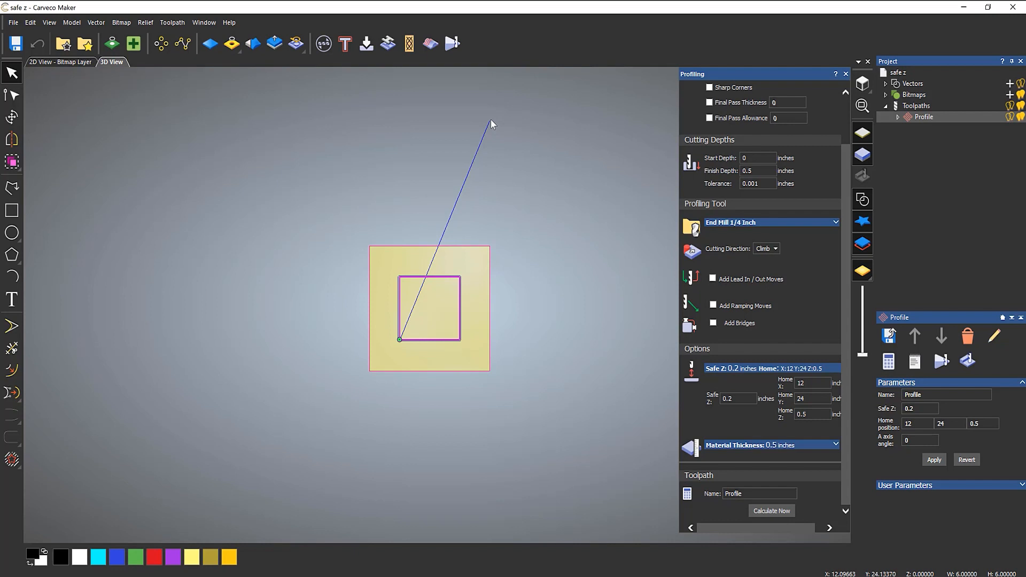
mouse_move(397, 446)
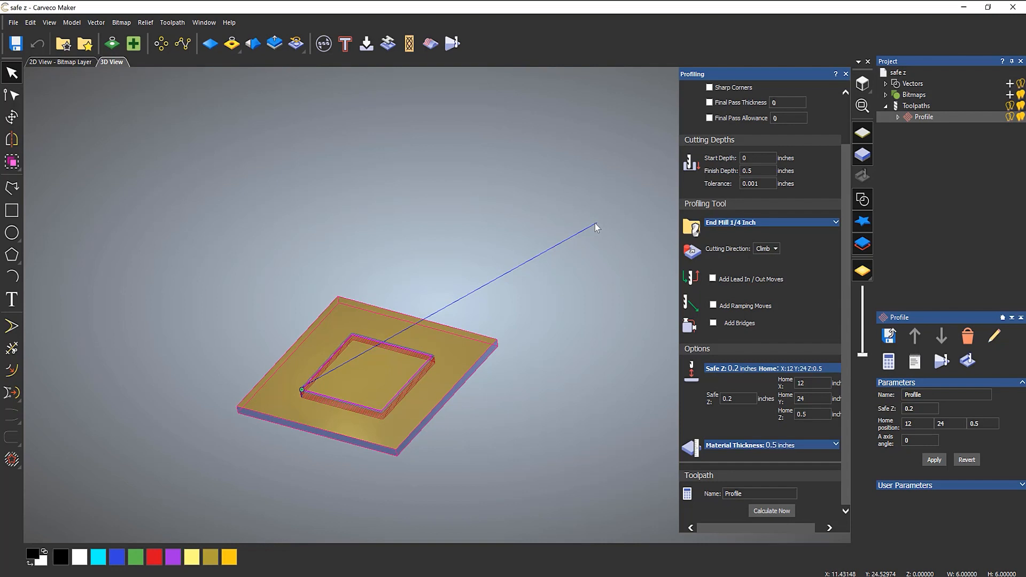
mouse_move(595, 227)
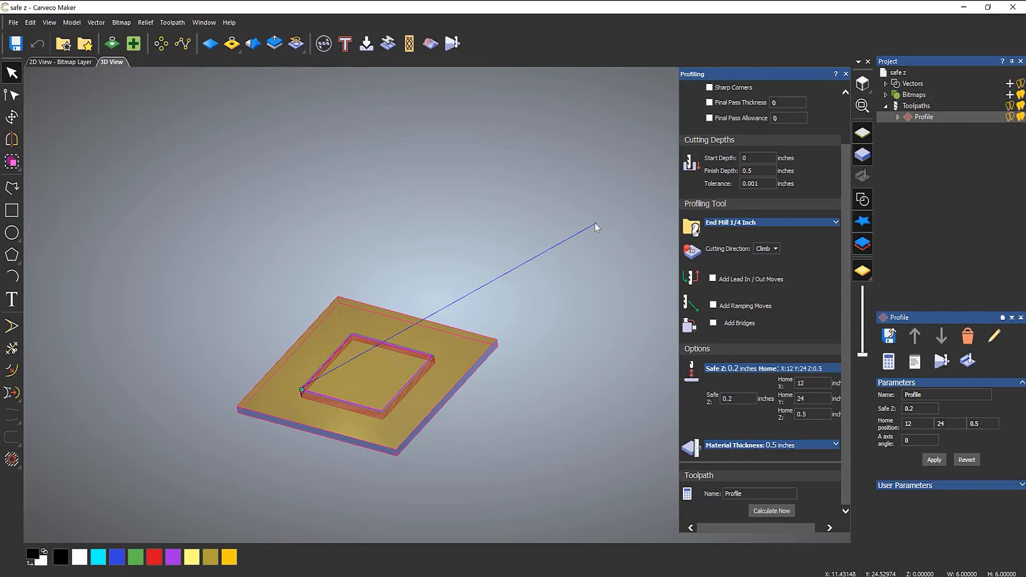